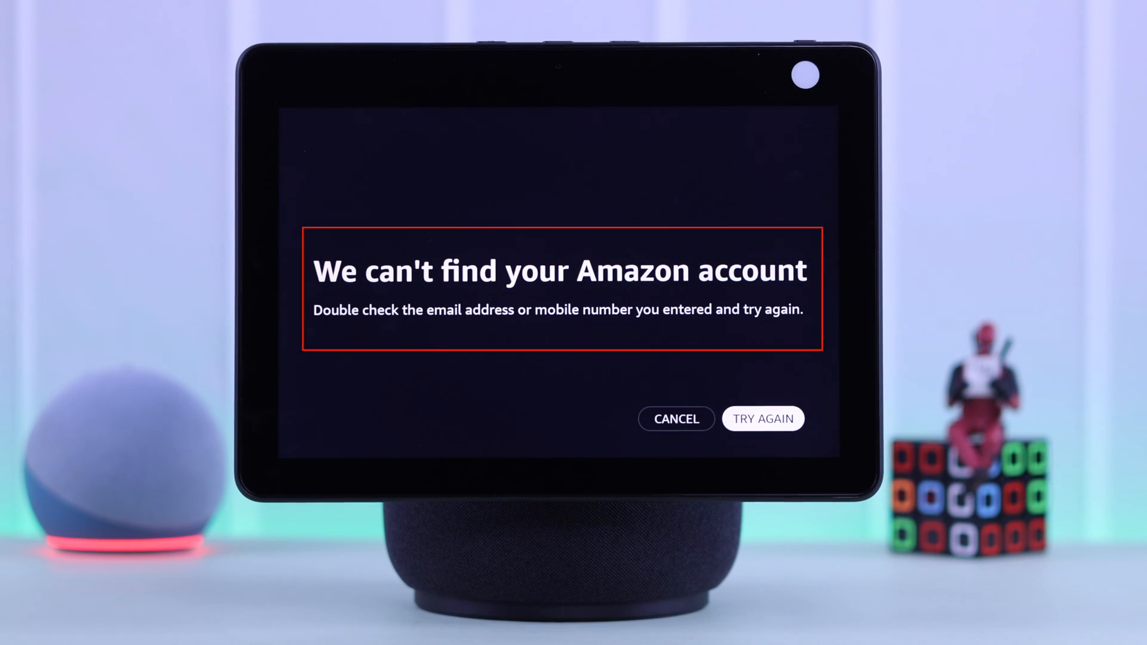
Retry the Amazon sign-in with the password, accept the Alexa terms, and reach language selection.
click(762, 418)
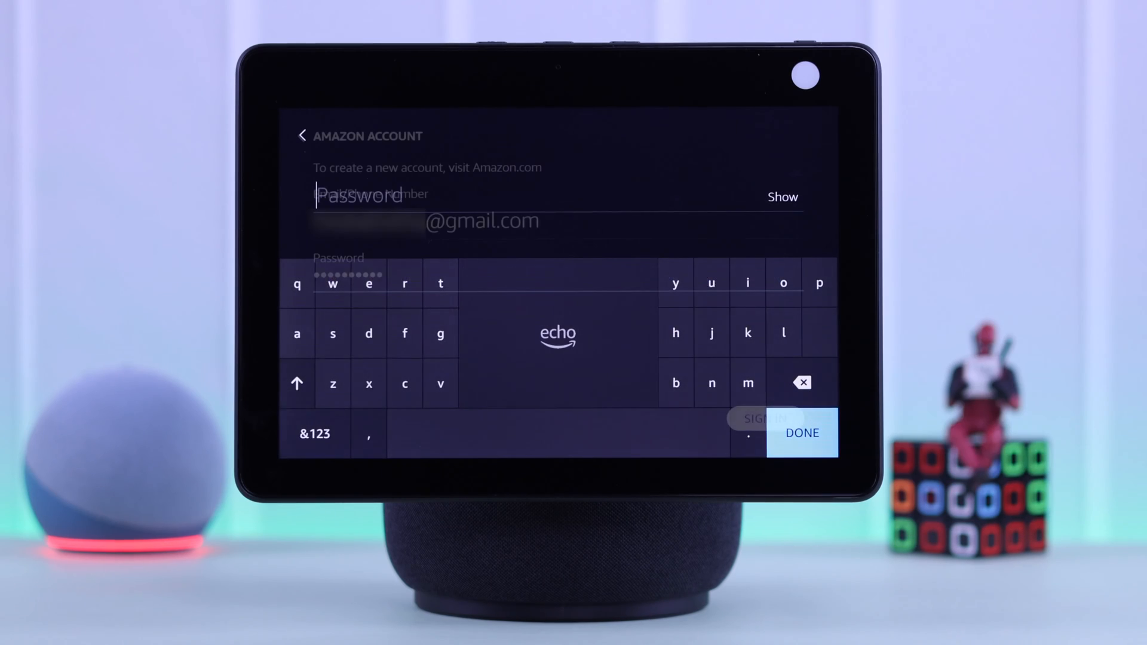
click(801, 433)
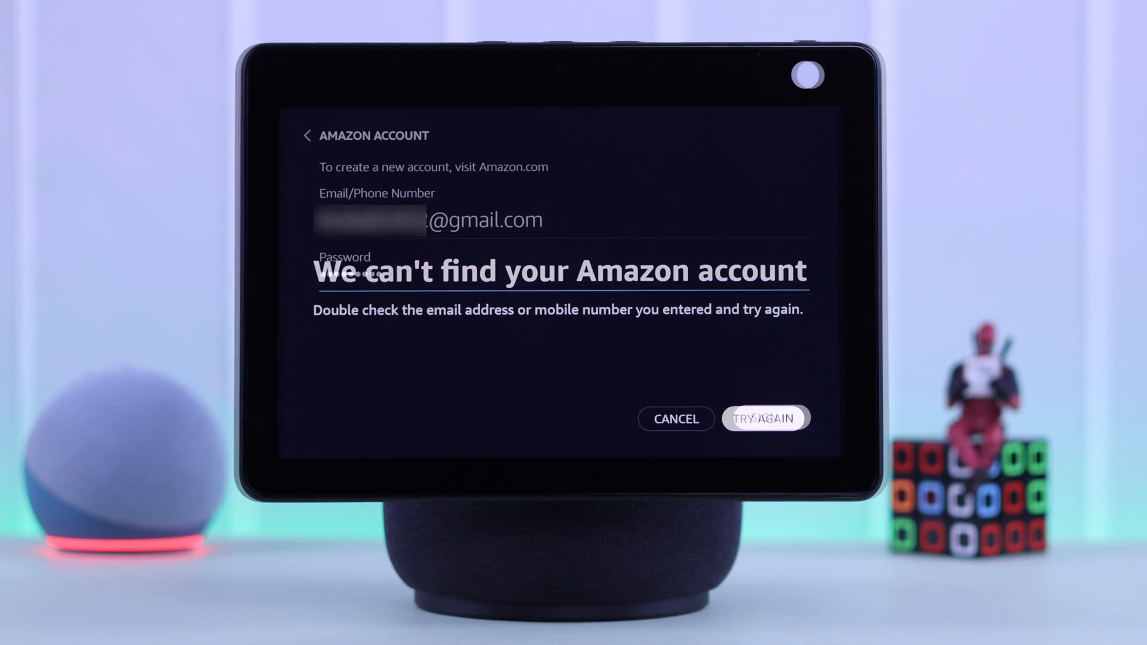
click(766, 418)
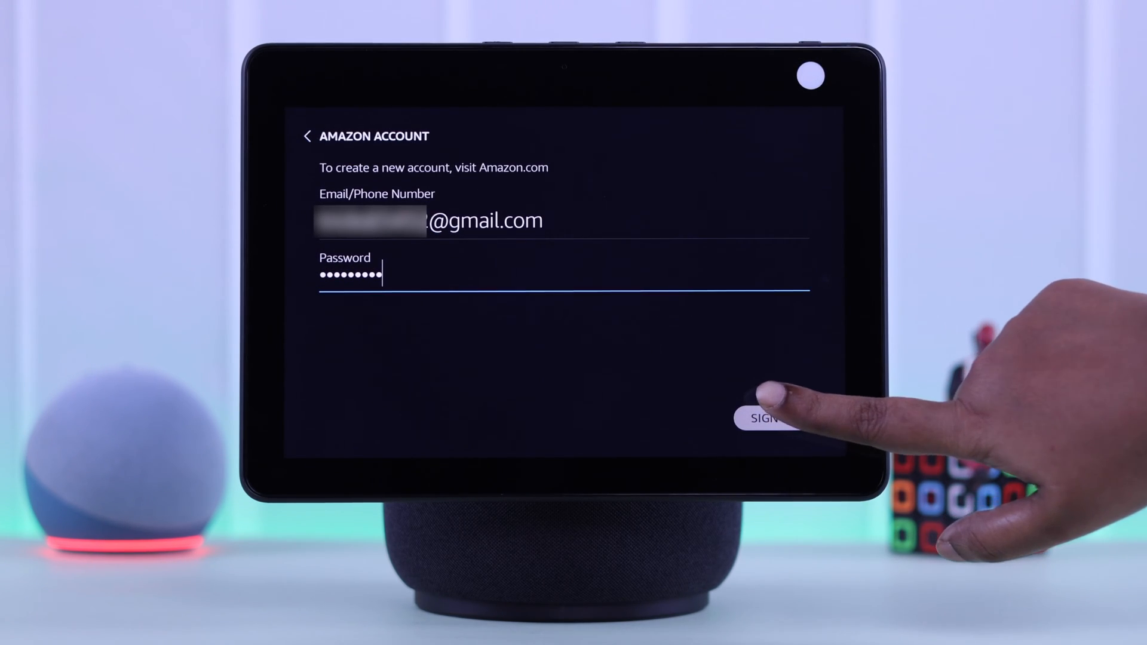
click(765, 419)
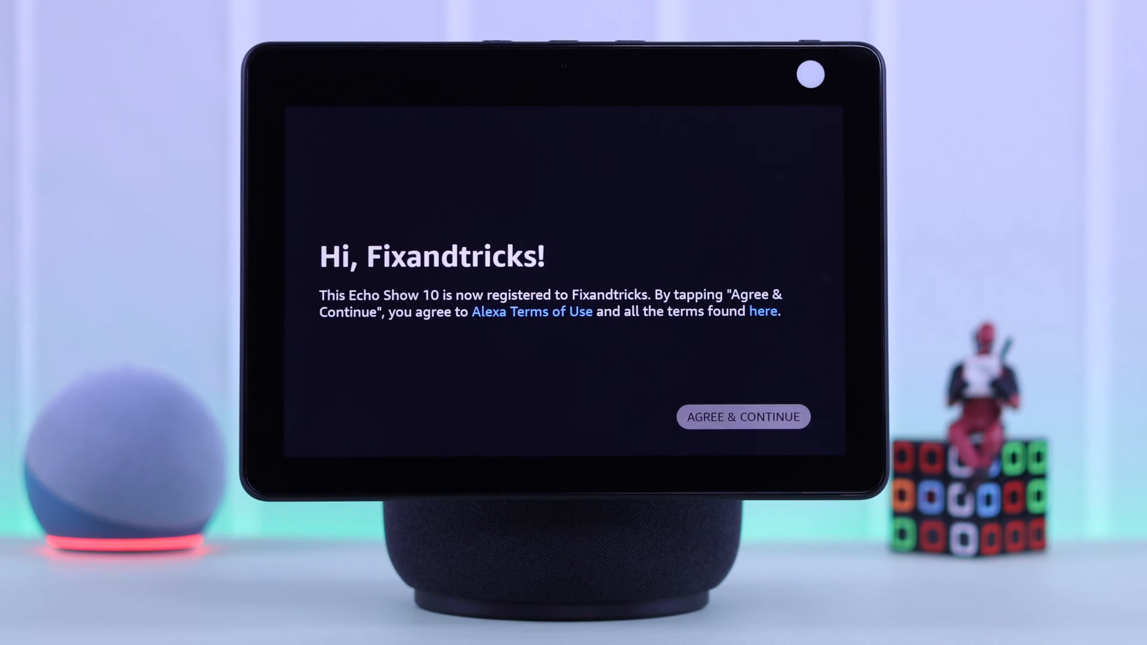
click(742, 417)
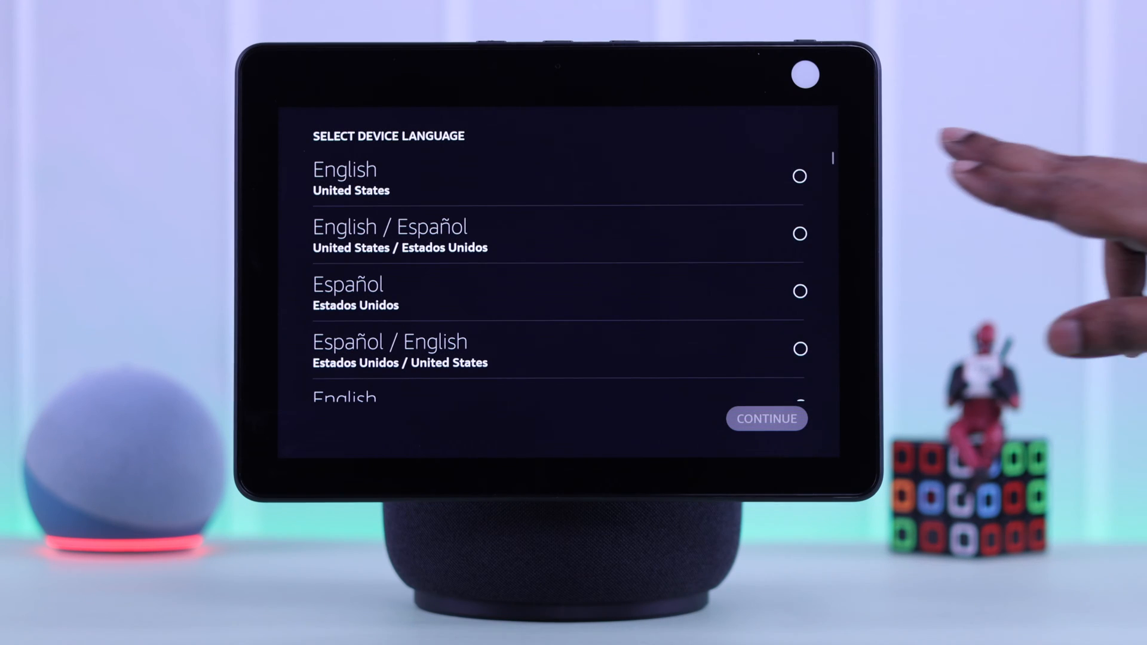
Pick a device language, confirm Deregister on the phone, and submit the account email and password.
click(800, 177)
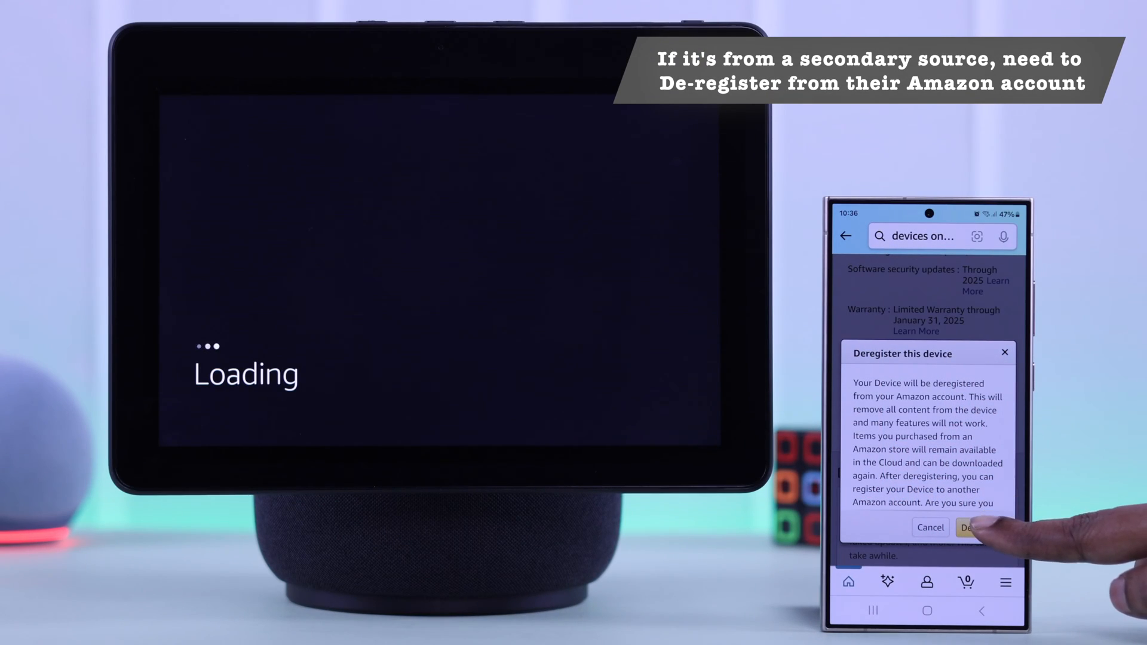
click(974, 527)
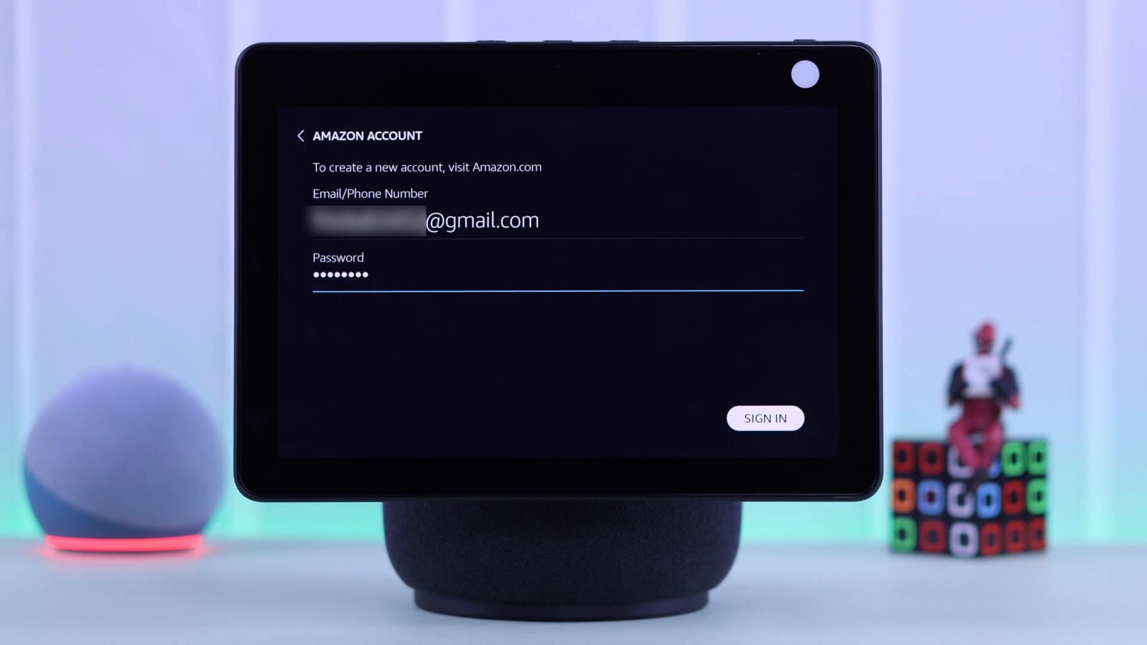
click(765, 419)
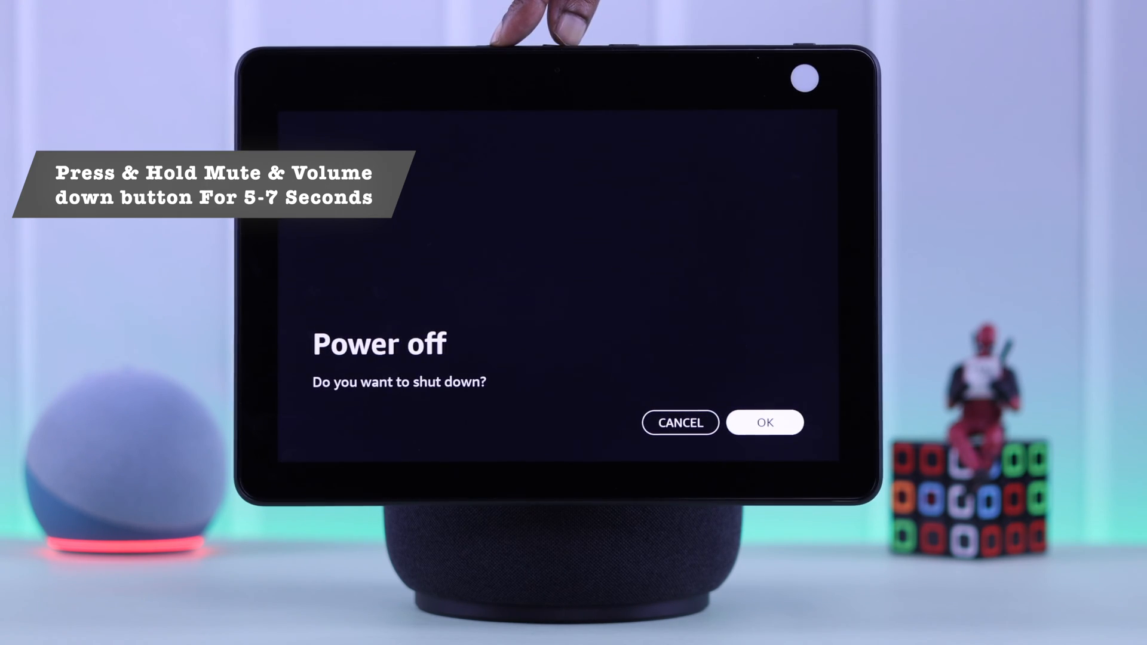
Confirm the Power off prompt so the Echo Show 10 restarts into setup.
click(765, 422)
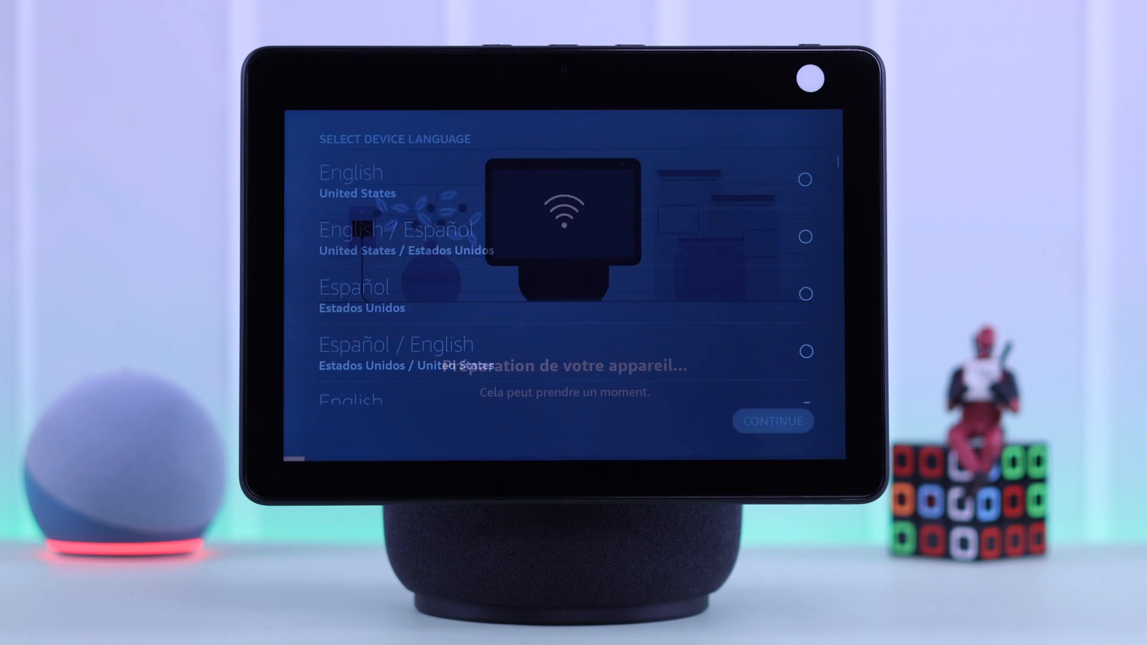
Choose English (United States) and submit the email and password, ending at 'can't find account'.
click(773, 422)
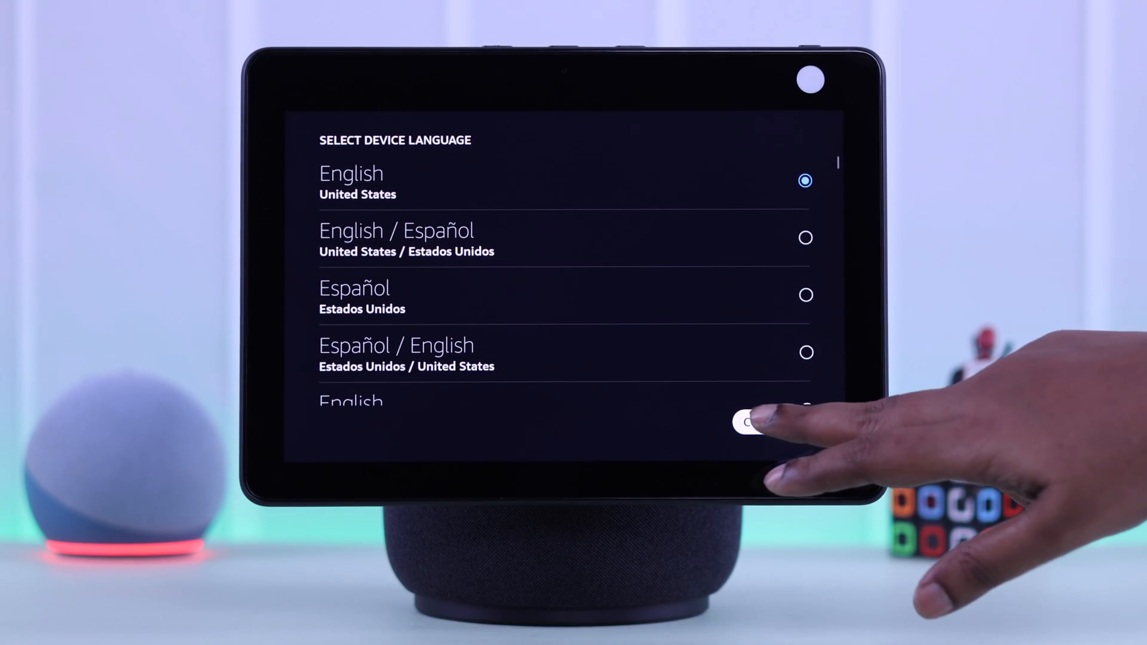
click(754, 425)
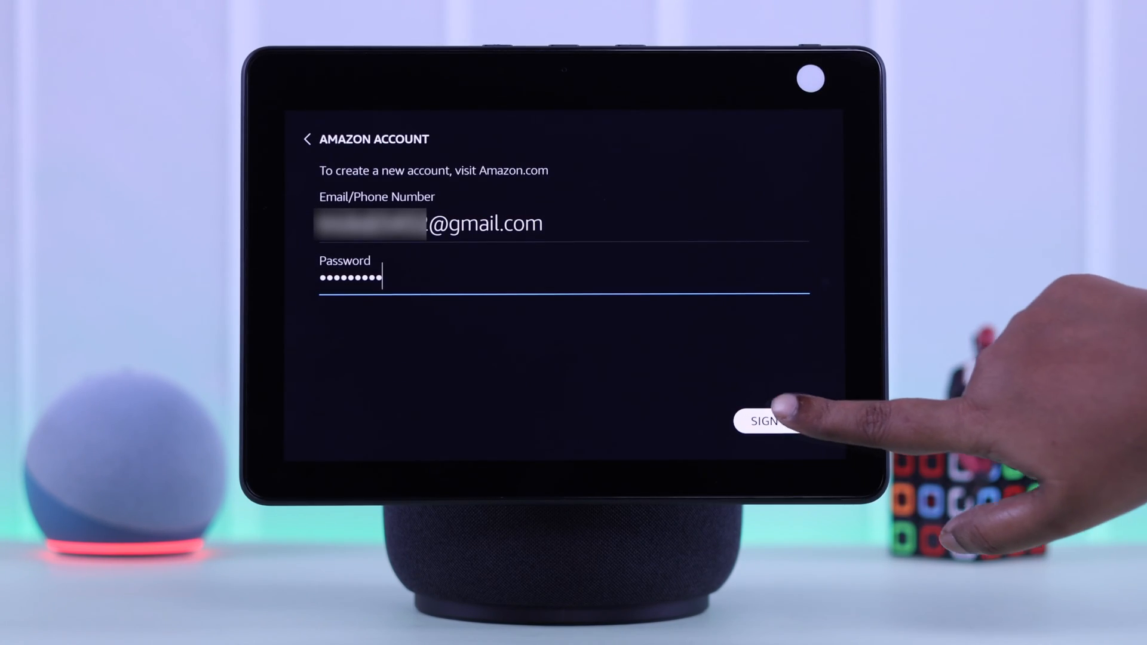
click(768, 421)
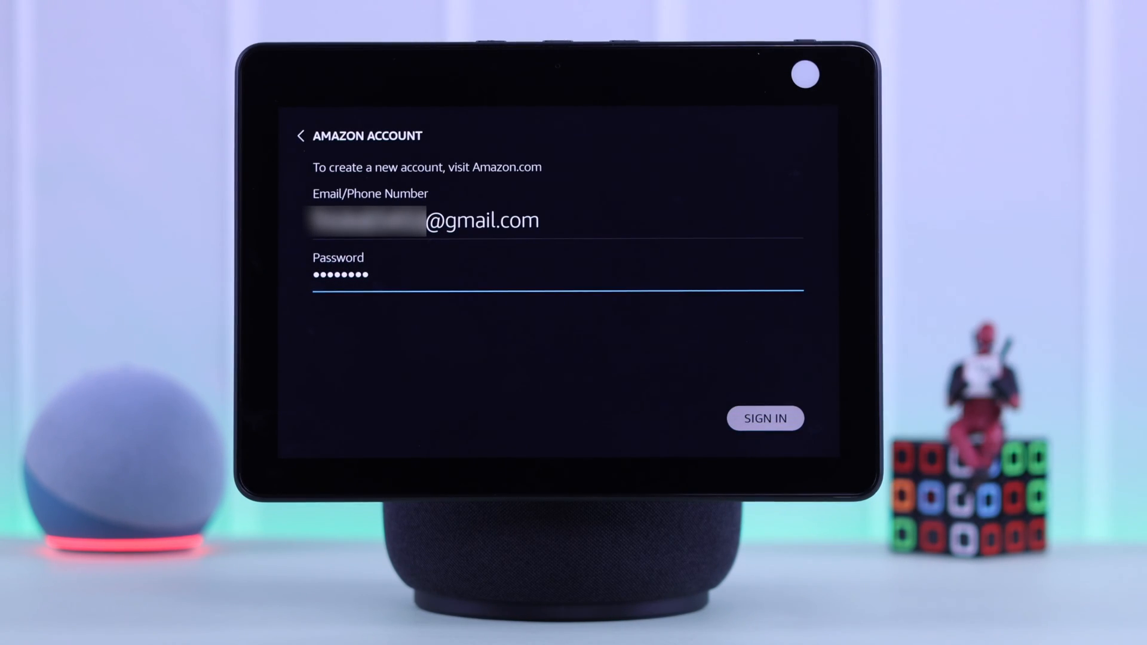
click(765, 418)
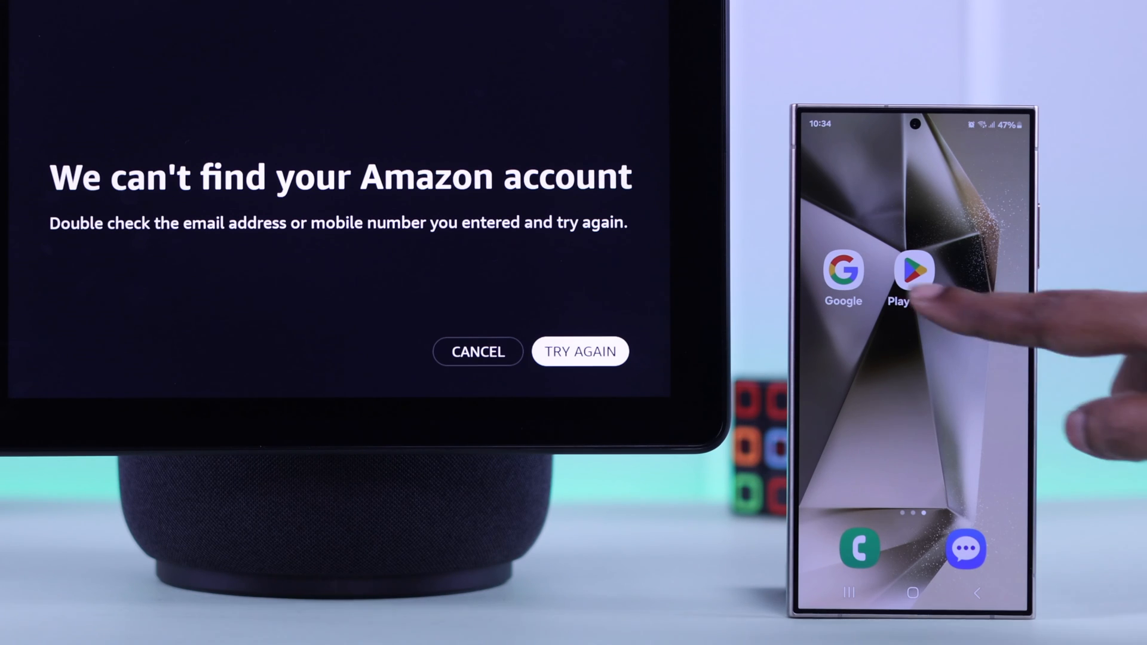
Search 'amazon.com' in Google, then 'devices' in Amazon to reach Manage Your Content and Devices.
click(913, 278)
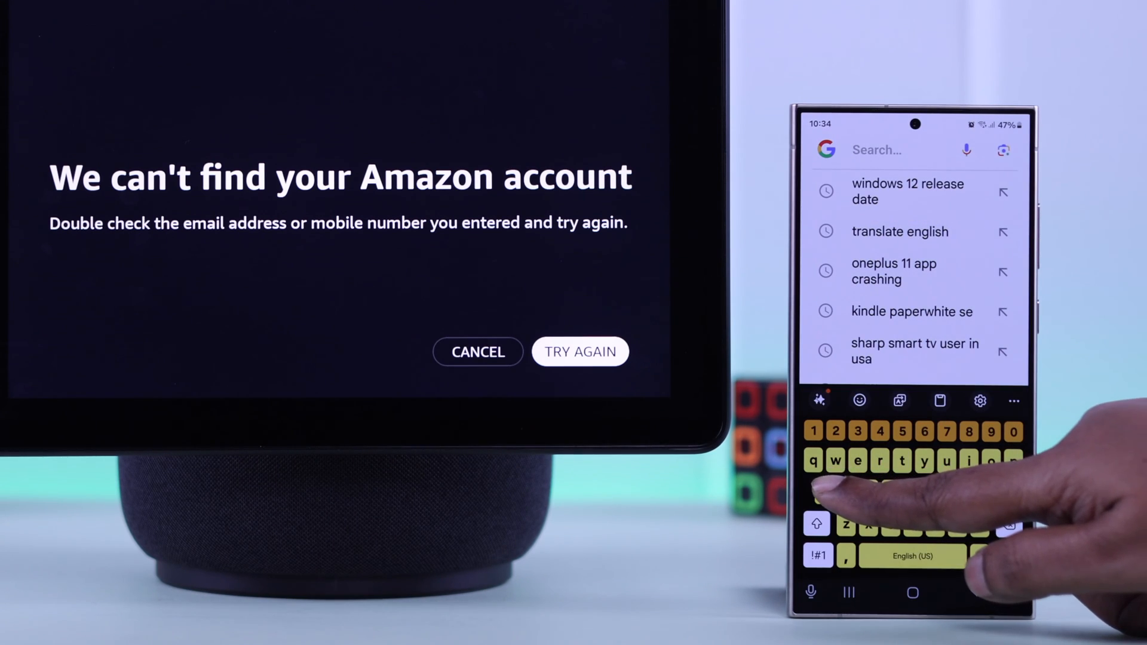
text(amazon.com)
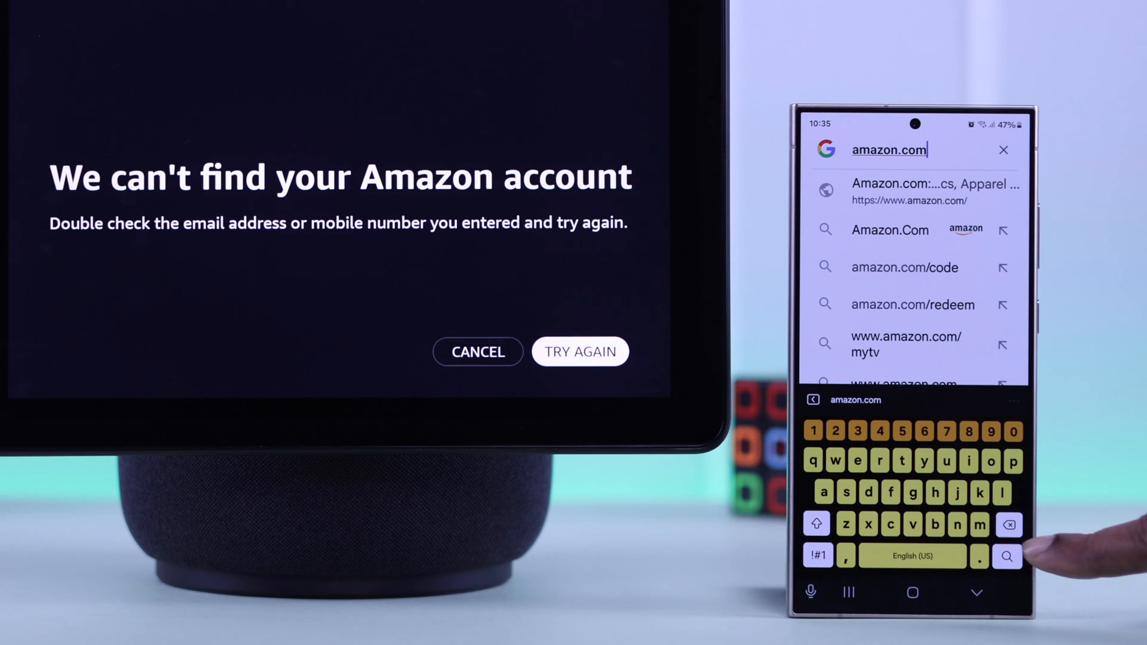
click(1007, 556)
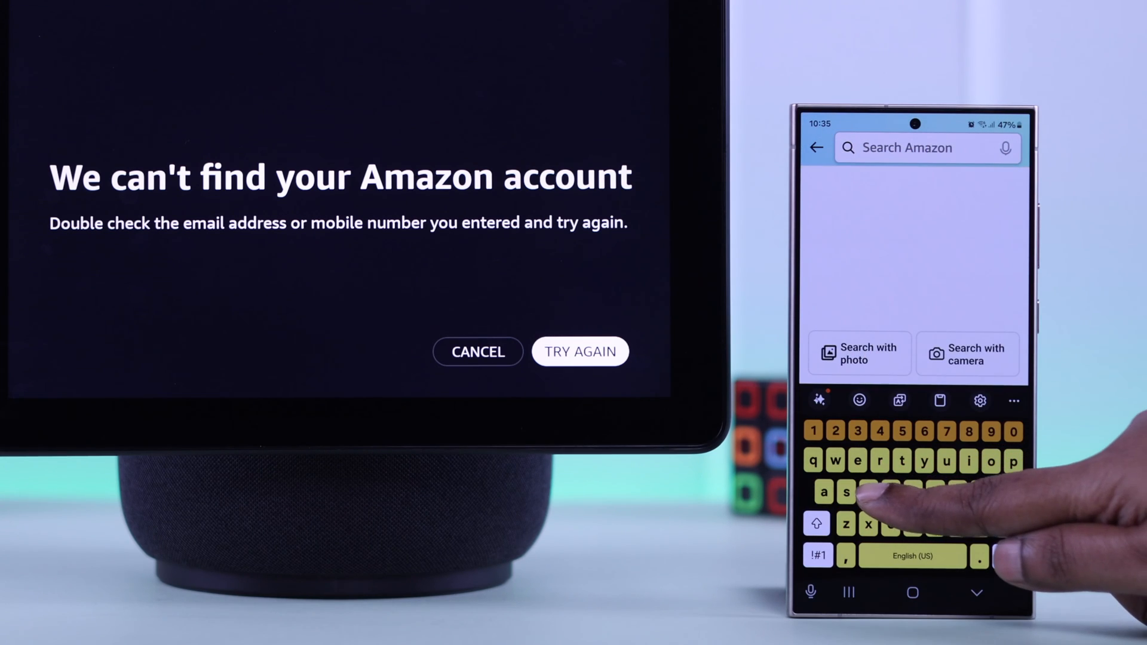
text(devices)
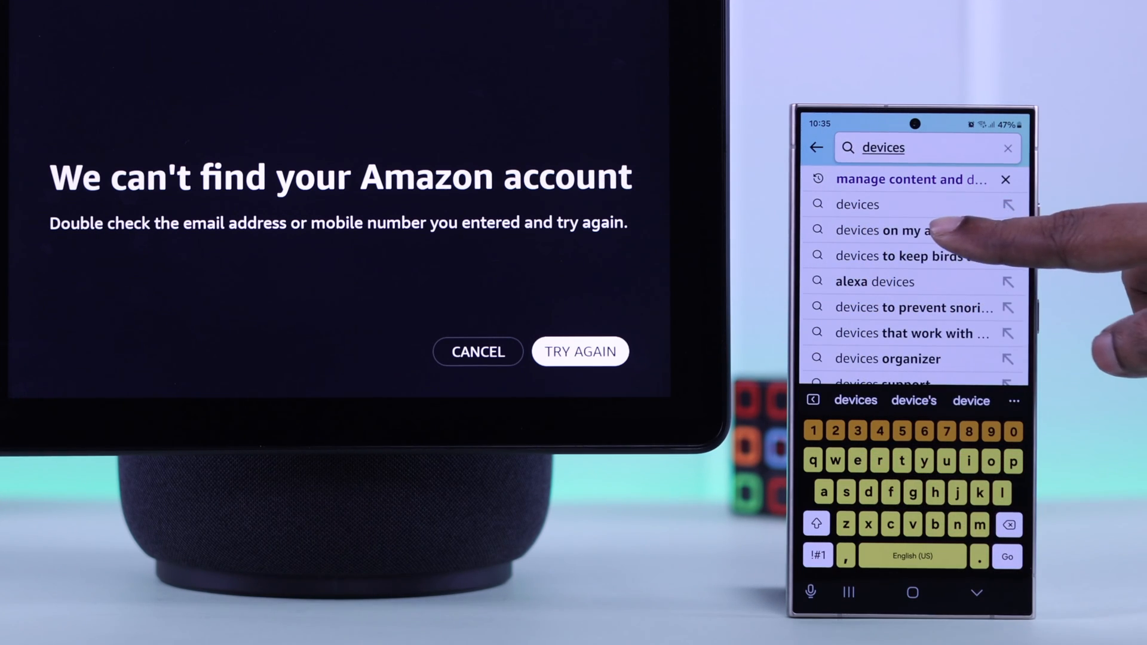
click(904, 229)
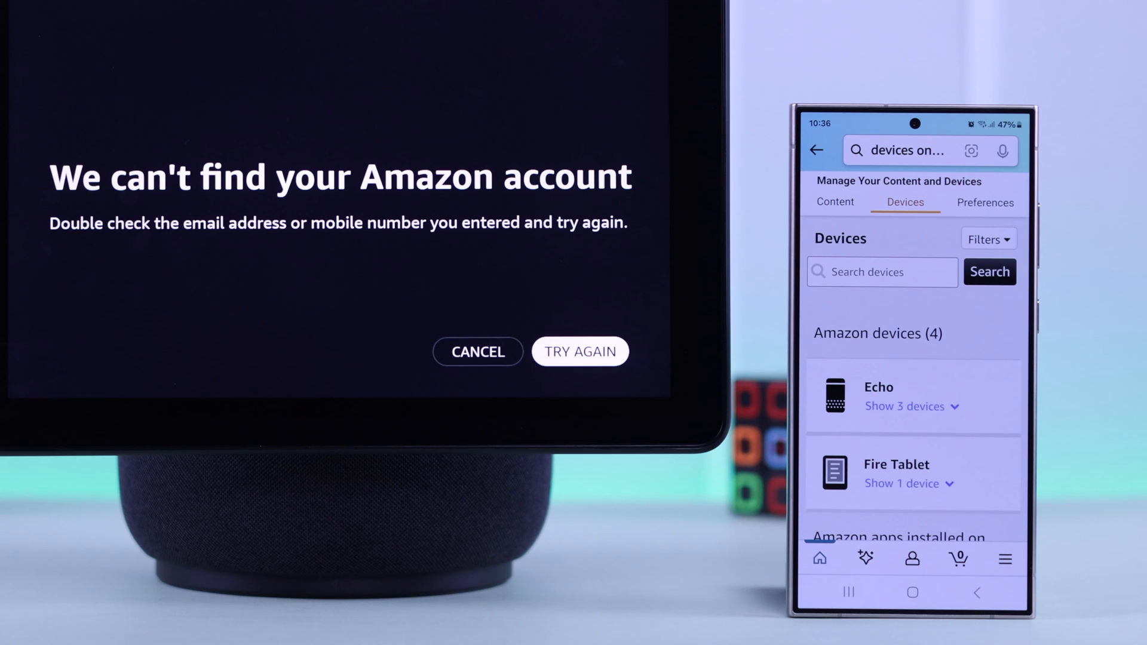
Expand the Echo devices, open Fix's Echo Show 10 summary, and deregister it.
click(905, 406)
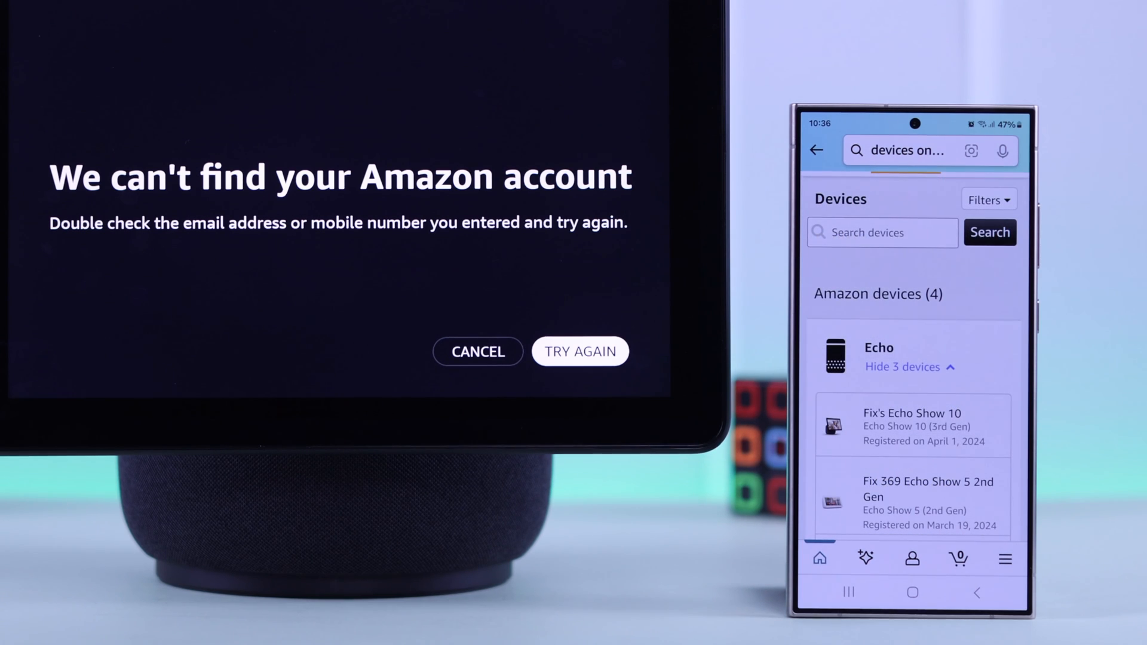
click(911, 425)
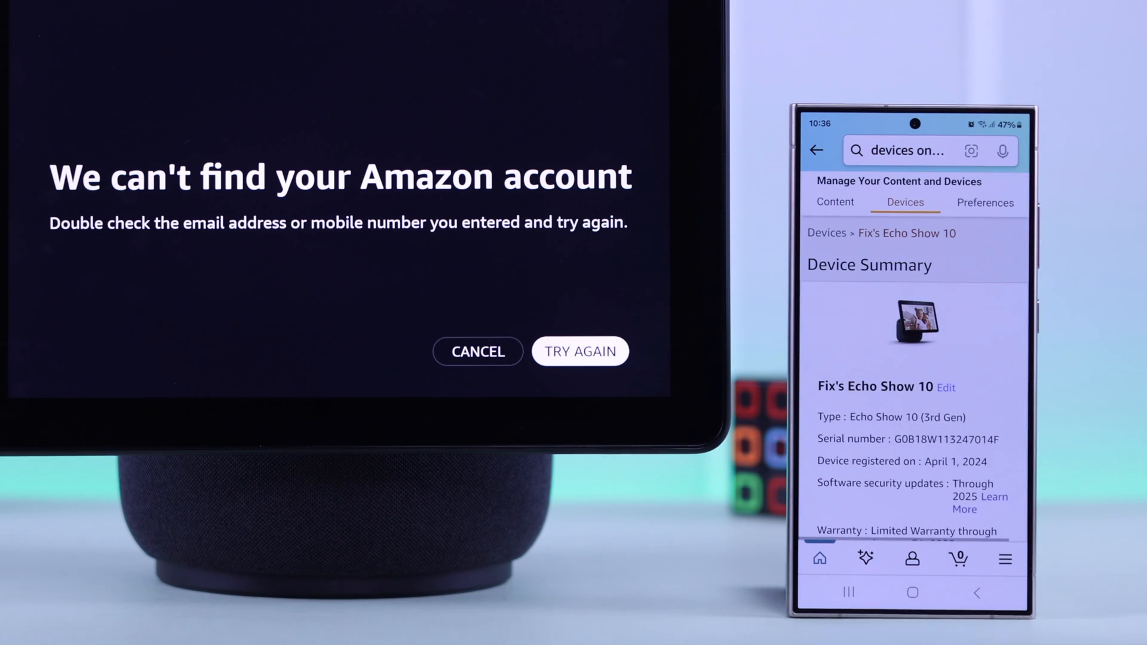
scroll(down, 3)
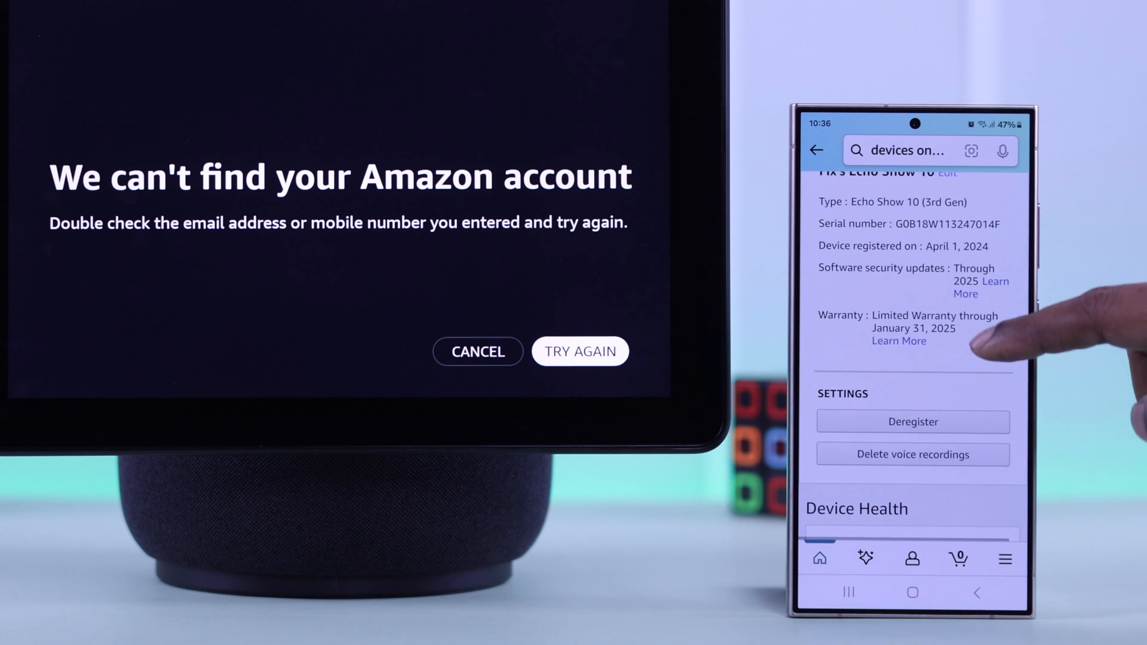
click(912, 422)
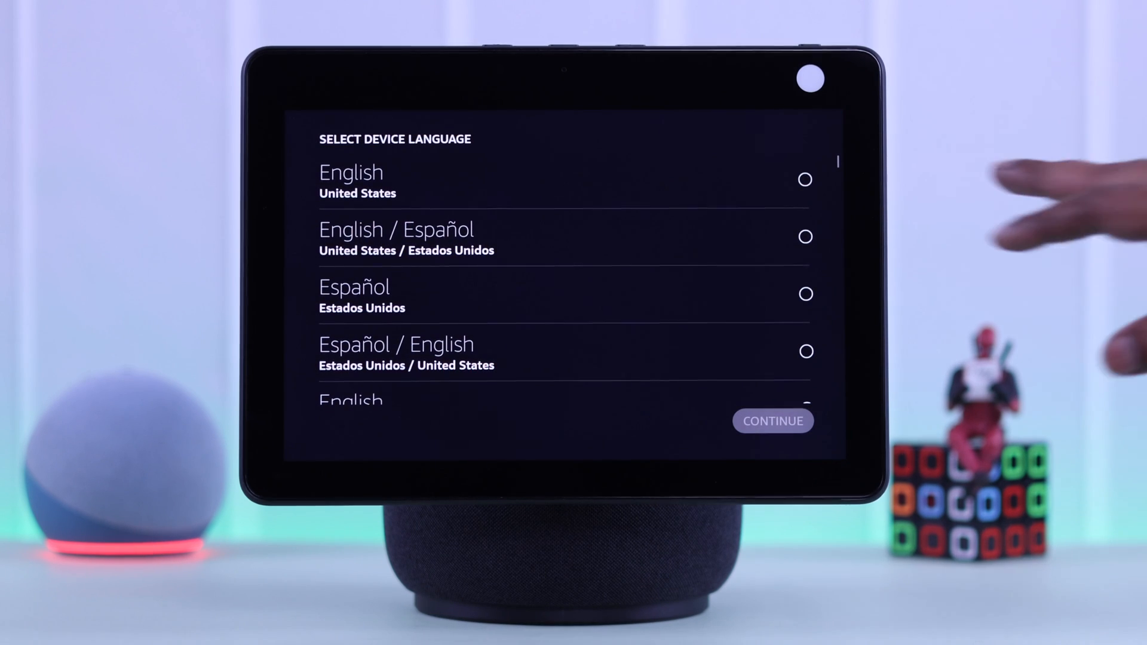
Choose the language, sign in as Fixandtricks, and agree to the terms to reach the Alexa welcome.
click(772, 420)
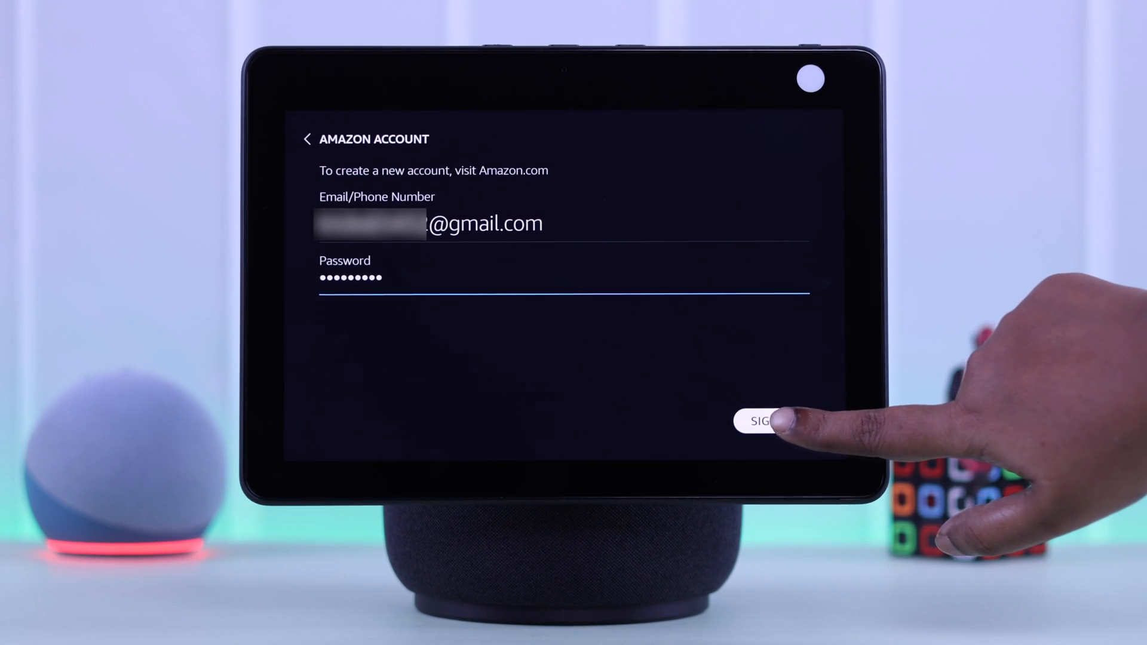
click(761, 421)
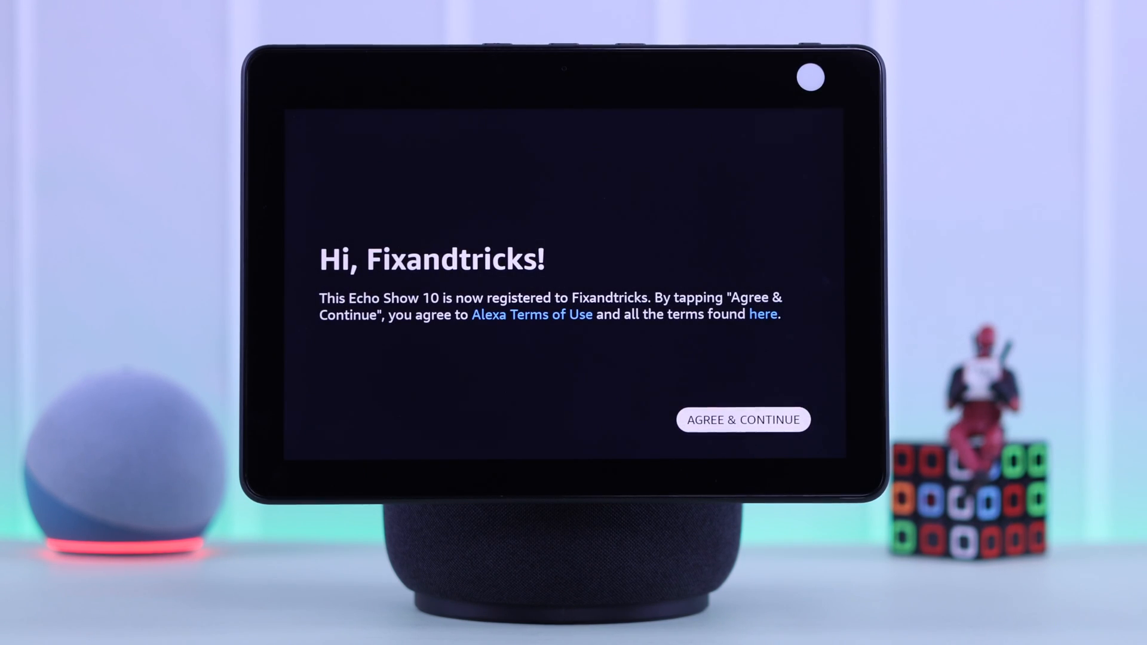
click(742, 420)
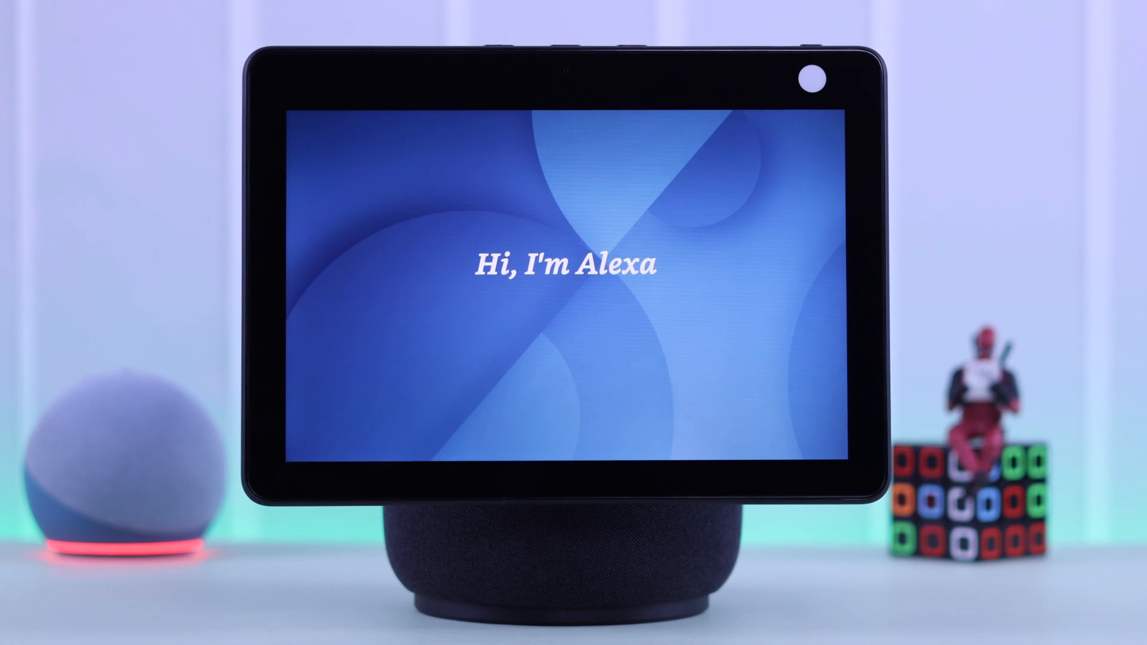